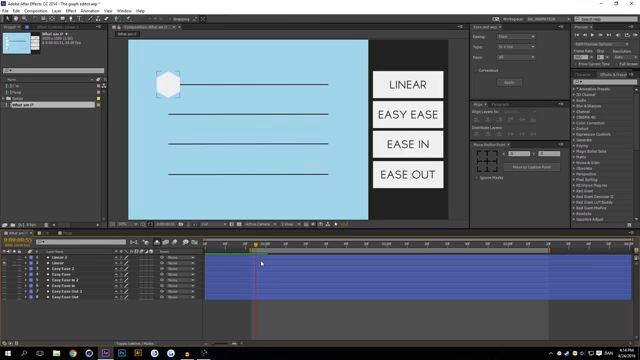
Step: Select the top box's layer and reveal its Position keyframes
left_click(168, 84)
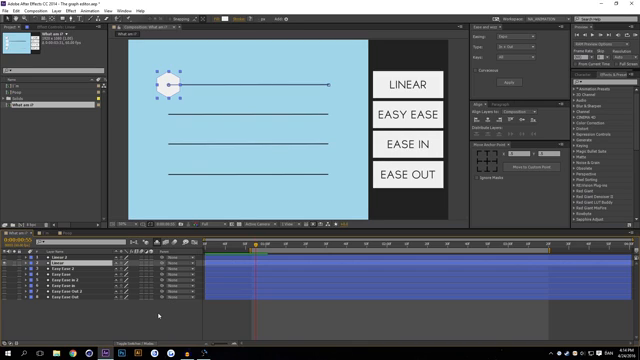
left_click(40, 264)
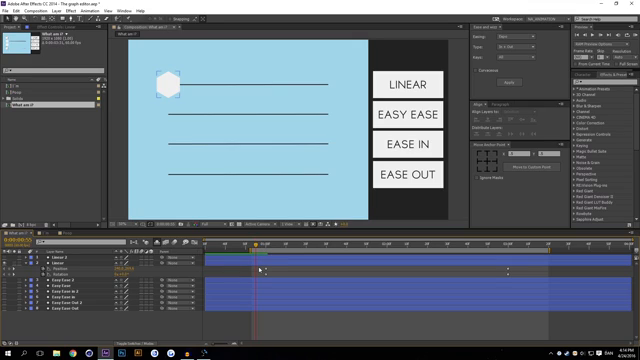
Step: Show the top box's motion in the Graph Editor as a value graph (straight linear line)
left_click(56, 276)
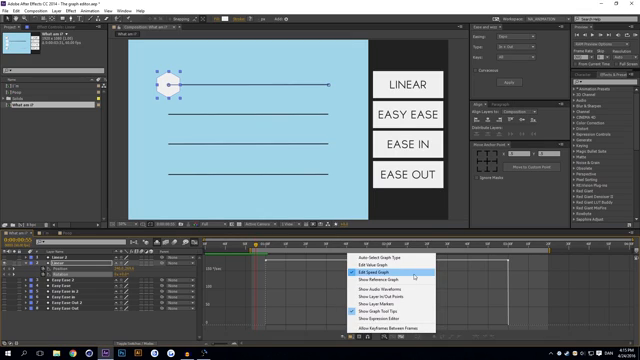
mouse_move(384, 266)
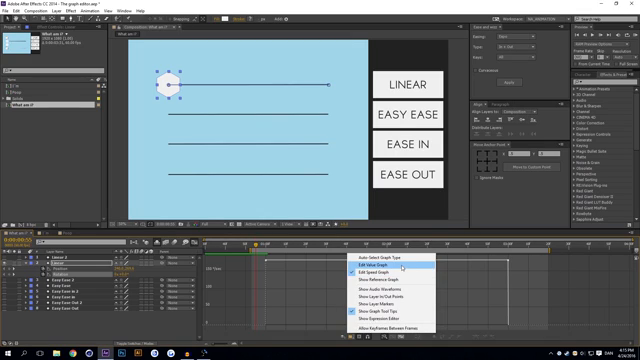
left_click(358, 268)
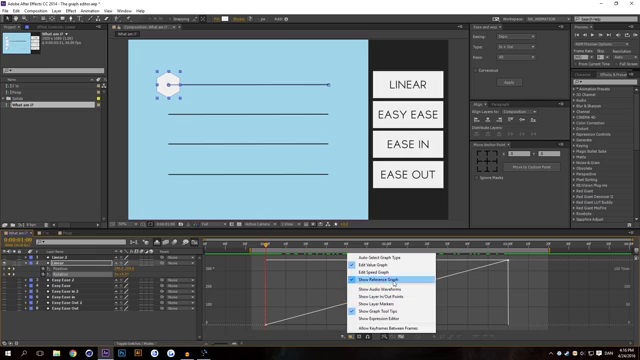
Step: Ease the top box's keyframes so its value graph becomes a smooth S-curve
left_click(368, 288)
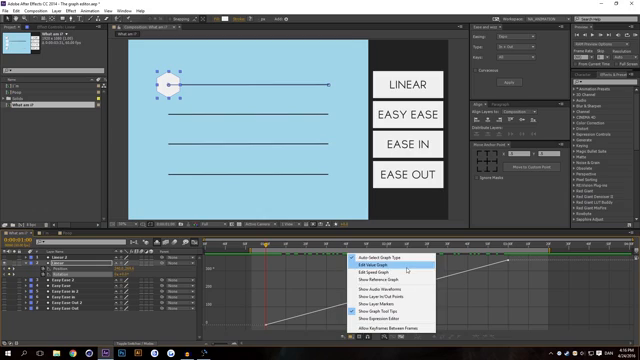
mouse_move(390, 284)
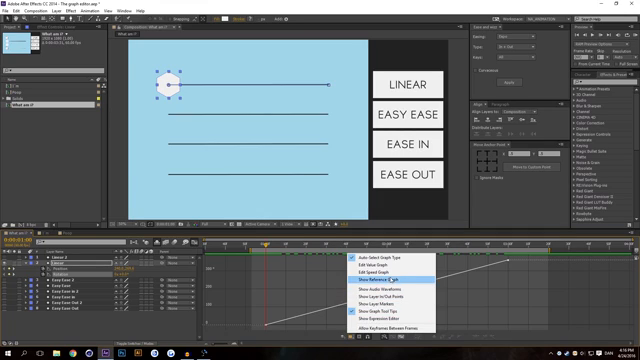
mouse_move(380, 290)
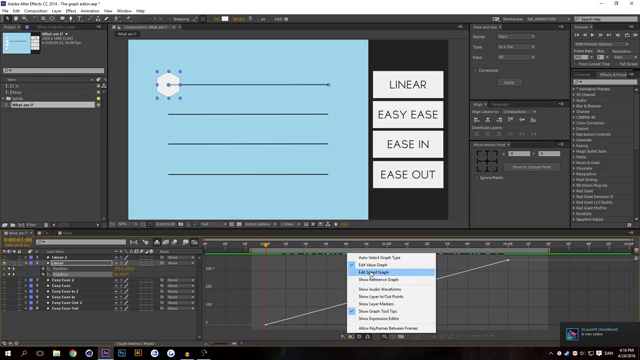
left_click(372, 268)
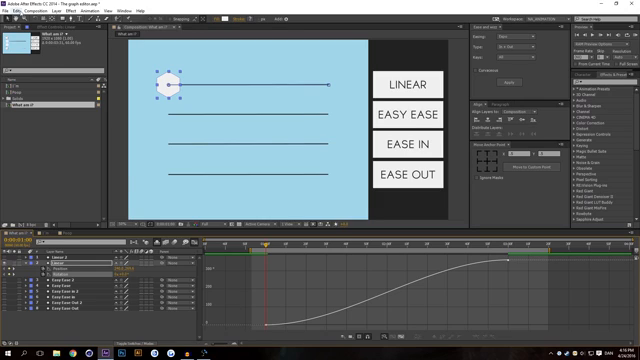
Step: Close the Graph Editor and select the middle box's layer to show its keyframes
left_click(404, 84)
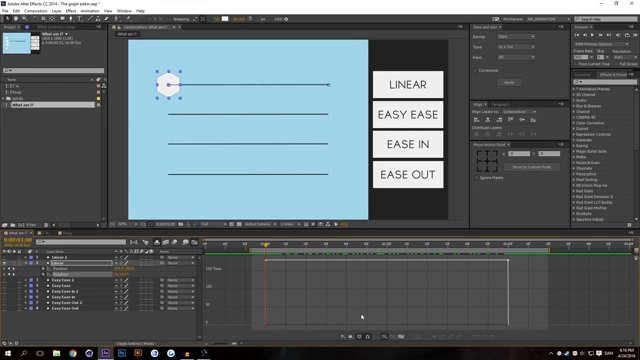
left_click(404, 84)
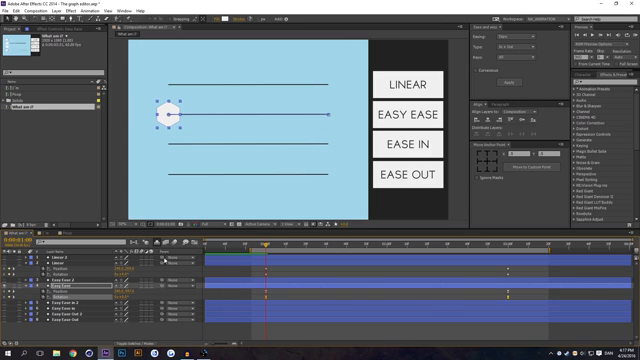
Step: View the middle box's speed graph and drag its influence handles into a custom ease
left_click(188, 252)
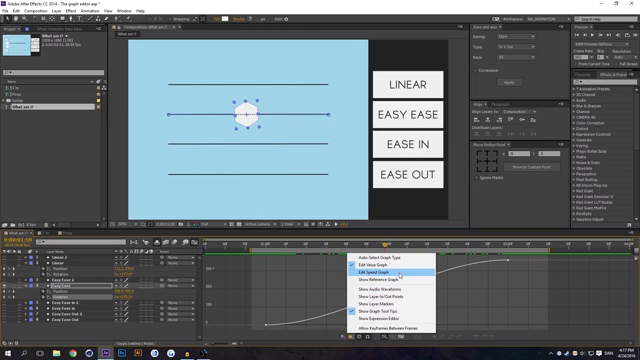
left_click(368, 272)
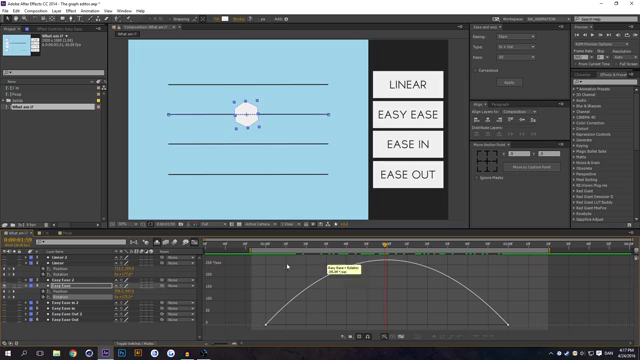
left_click_drag(380, 244, 270, 244)
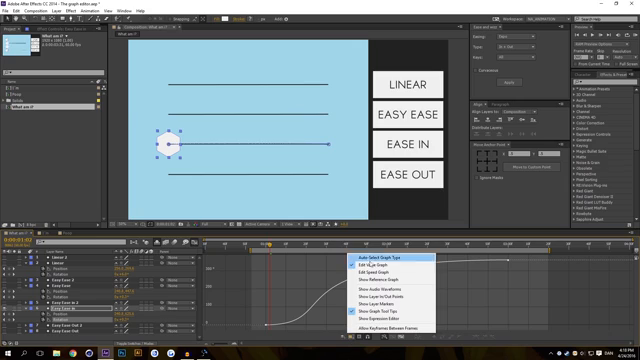
Step: Choose a graph type to display the bottom box's motion curve
left_click(362, 260)
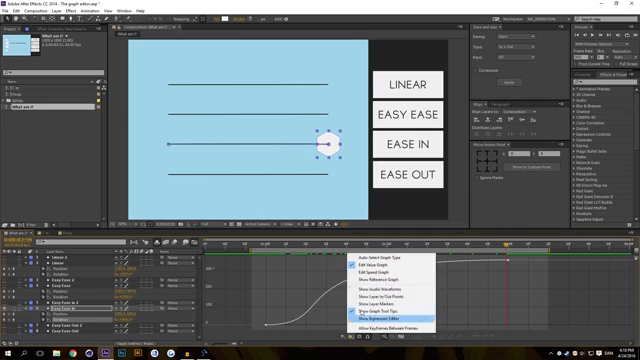
left_click(378, 318)
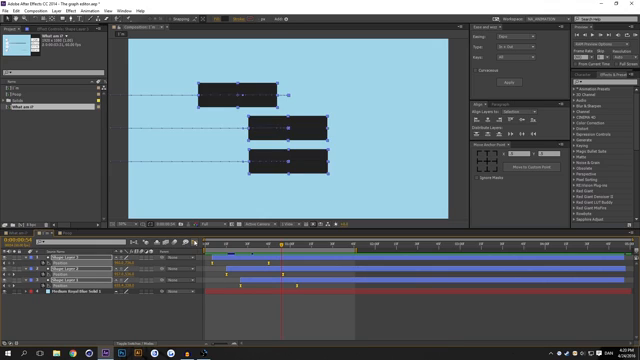
Step: Select the position keyframes of the three sliding boxes
left_click(192, 244)
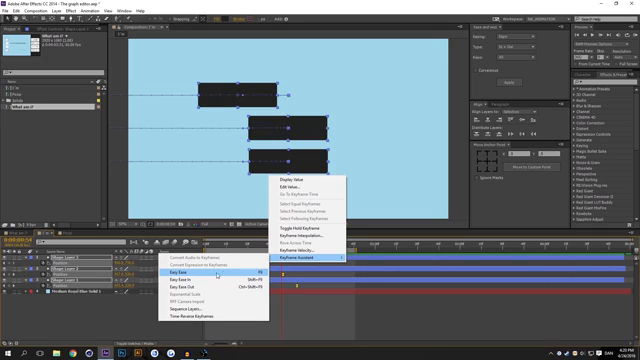
mouse_move(200, 284)
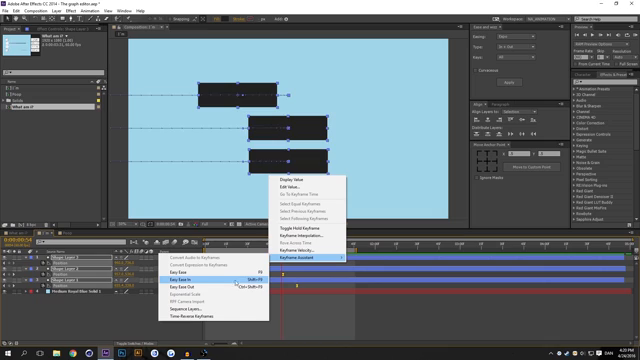
Step: Apply Easy Ease to the boxes' position keyframes
left_click(180, 284)
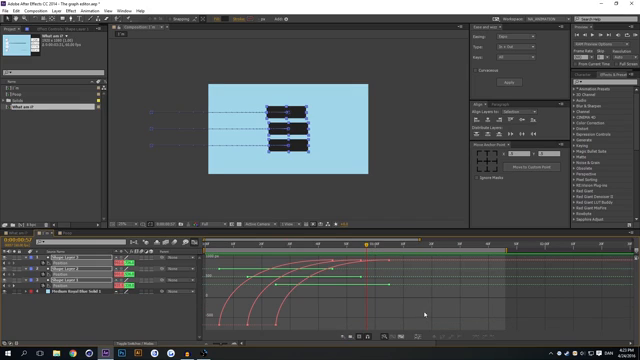
mouse_move(312, 304)
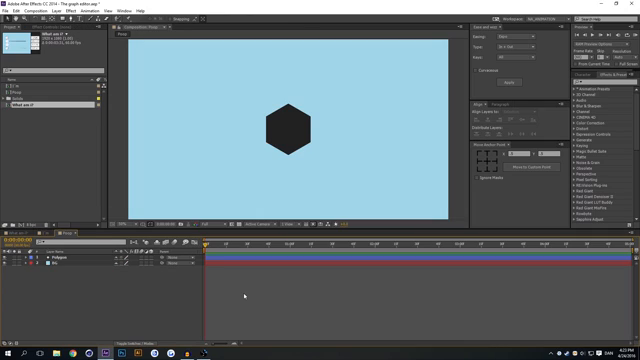
Step: Add a first Scale keyframe to the hexagon and move the playhead later
left_click(290, 248)
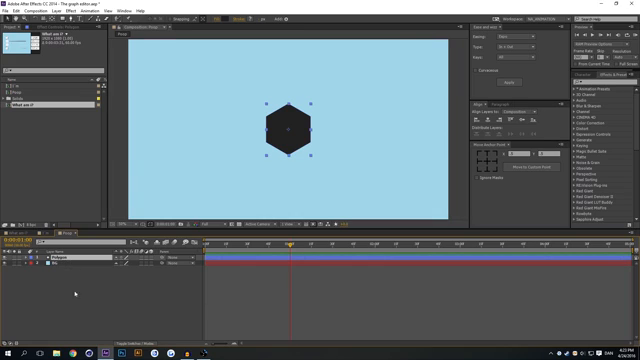
left_click(36, 260)
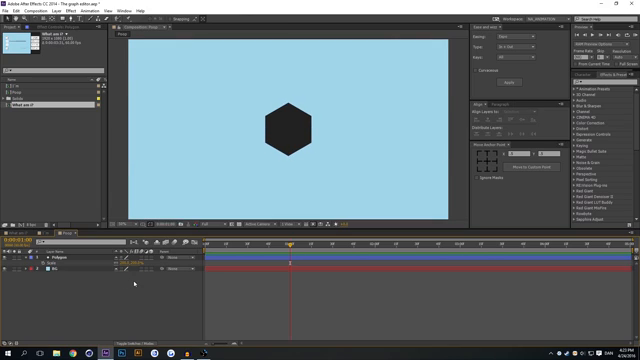
left_click(288, 128)
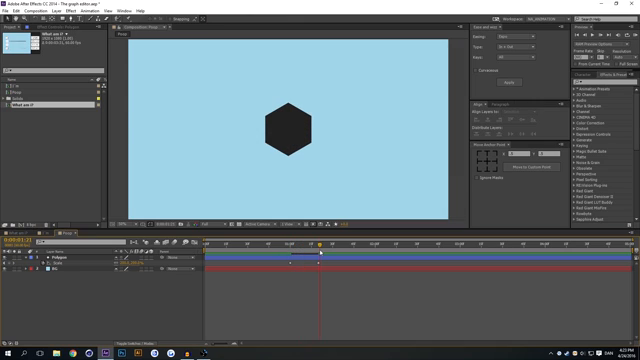
left_click(284, 124)
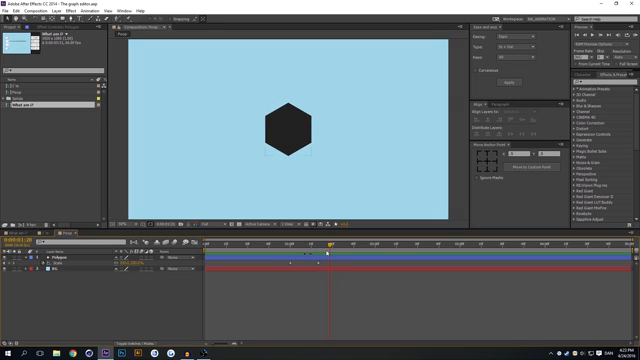
Step: Set the hexagon's scale to 0% at the first keyframe and 100% later, then check the growth
left_click(288, 128)
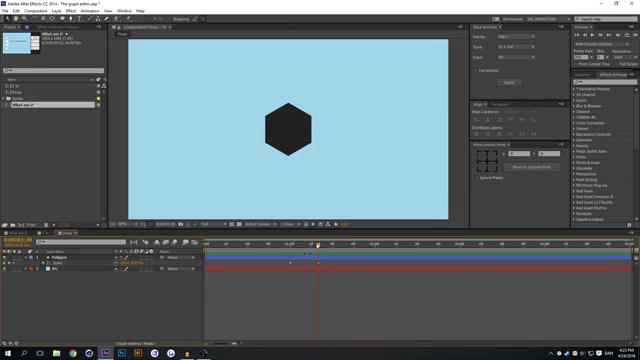
left_click_drag(316, 246, 320, 246)
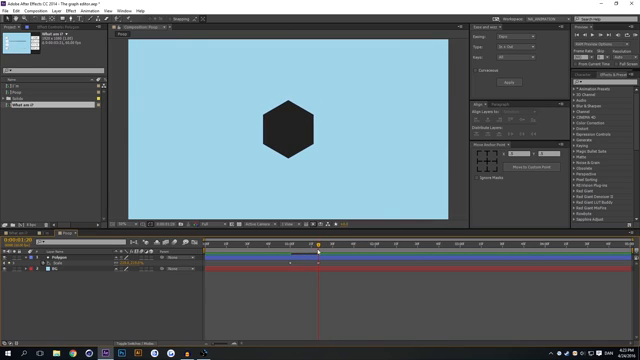
left_click(288, 130)
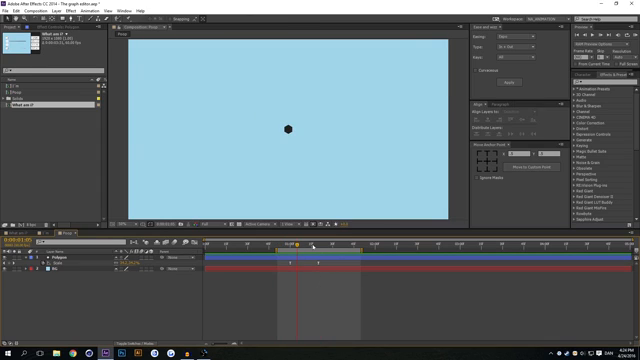
left_click(312, 244)
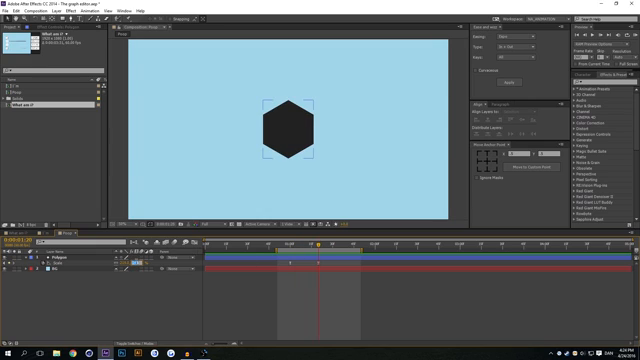
left_click(288, 130)
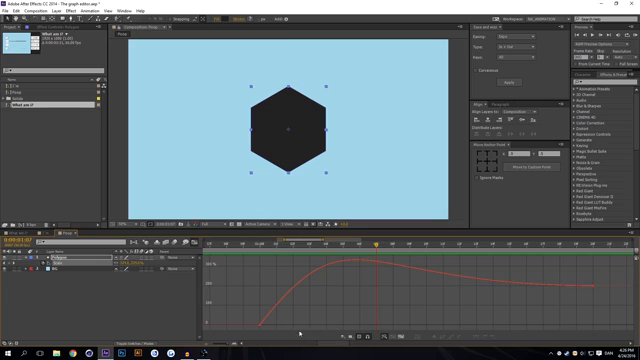
mouse_move(426, 322)
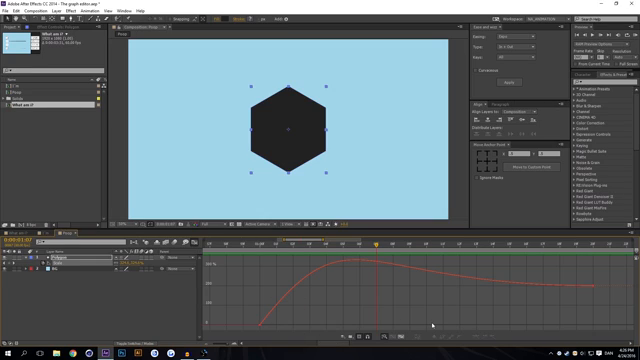